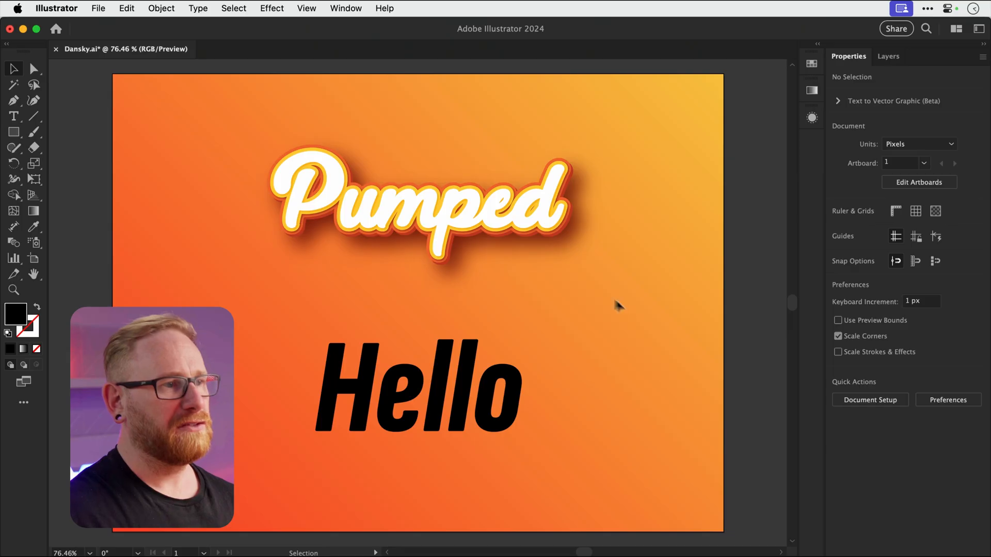
Step: Select both the Hello and Pumped words and show their entries in the Layers list
left_click(417, 203)
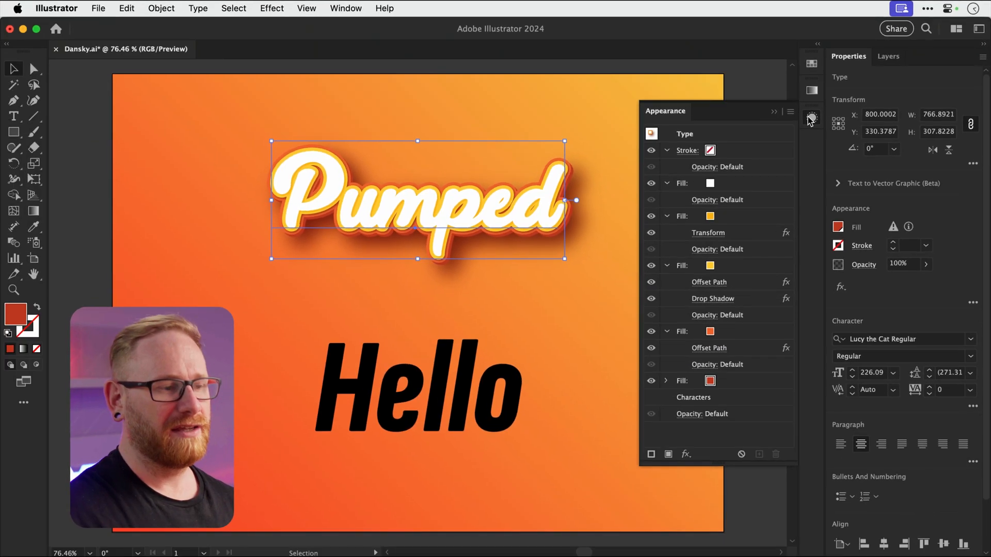
left_click(417, 385)
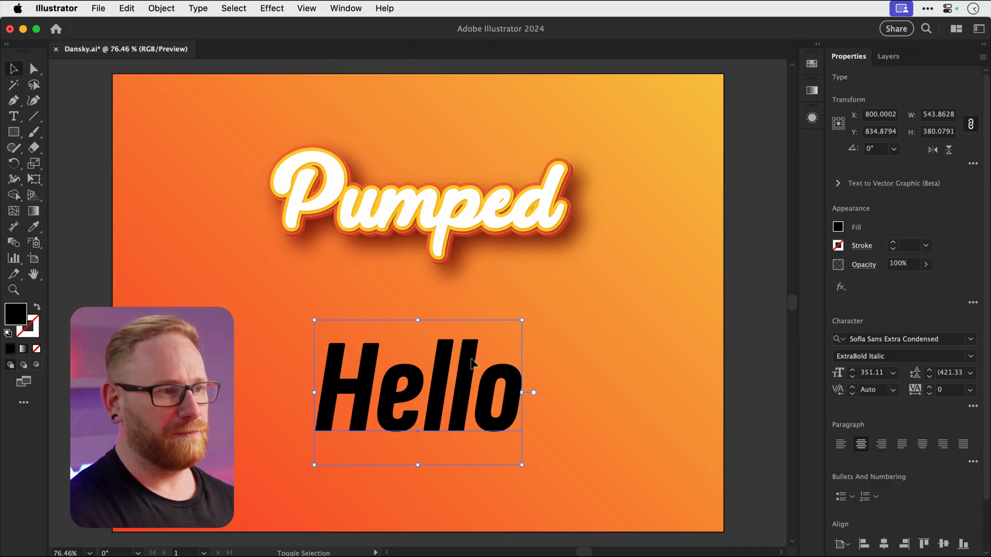
left_click(417, 203)
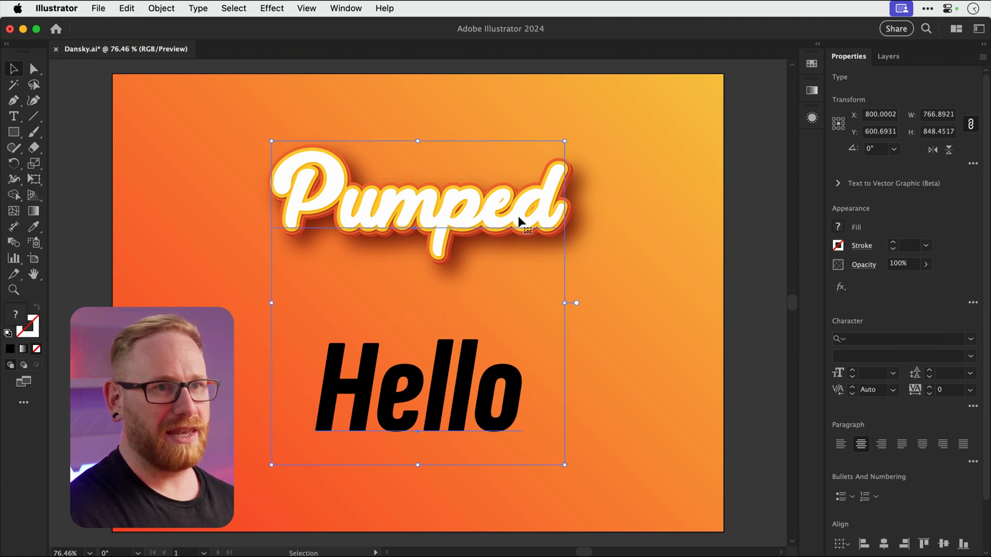
left_click(888, 55)
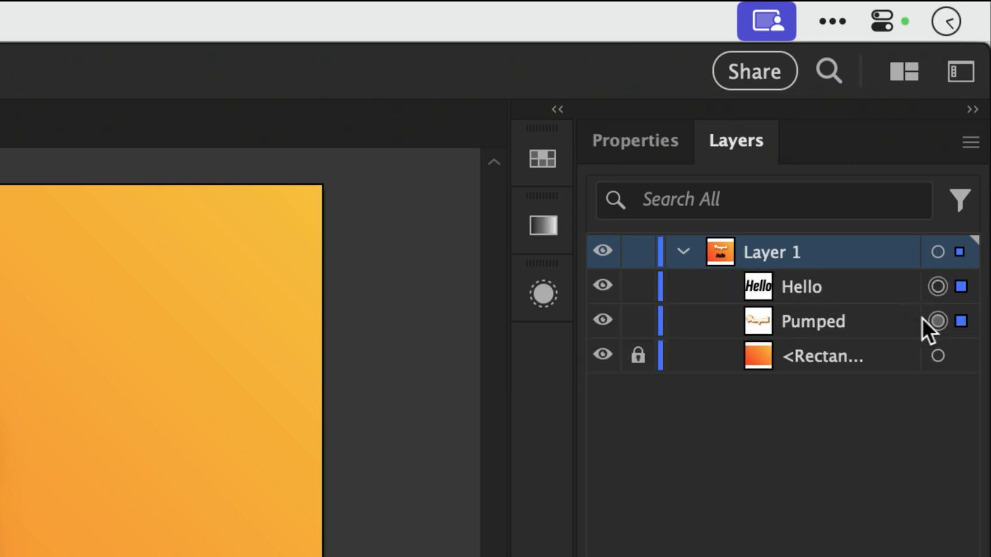
mouse_move(938, 322)
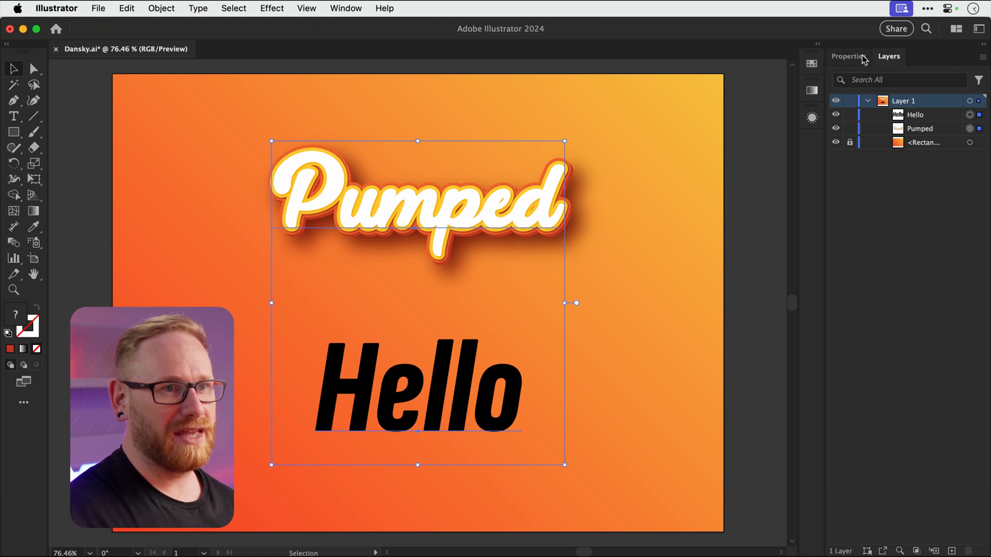
Step: Return to Properties, select Hello and switch to the Eyedropper for appearance sampling
left_click(848, 56)
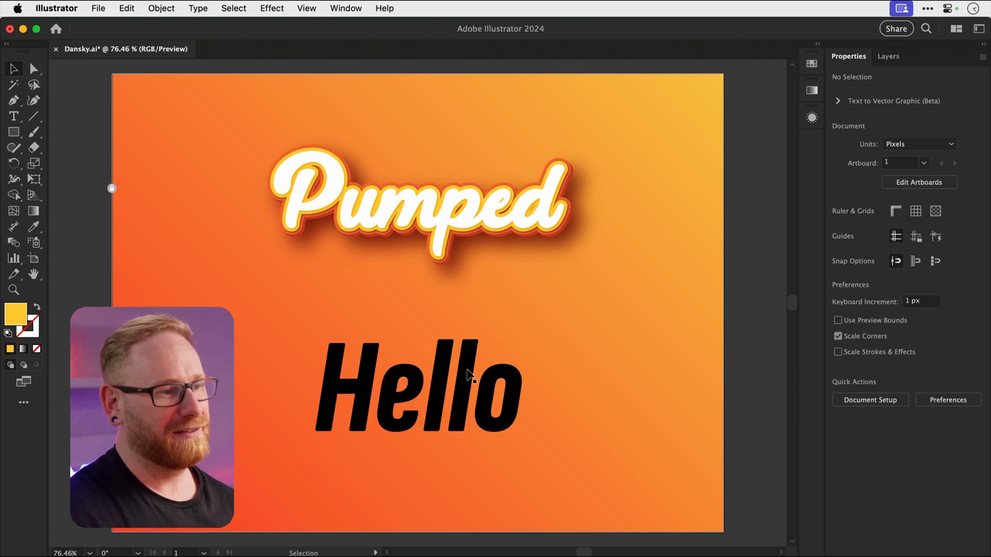
left_click(417, 389)
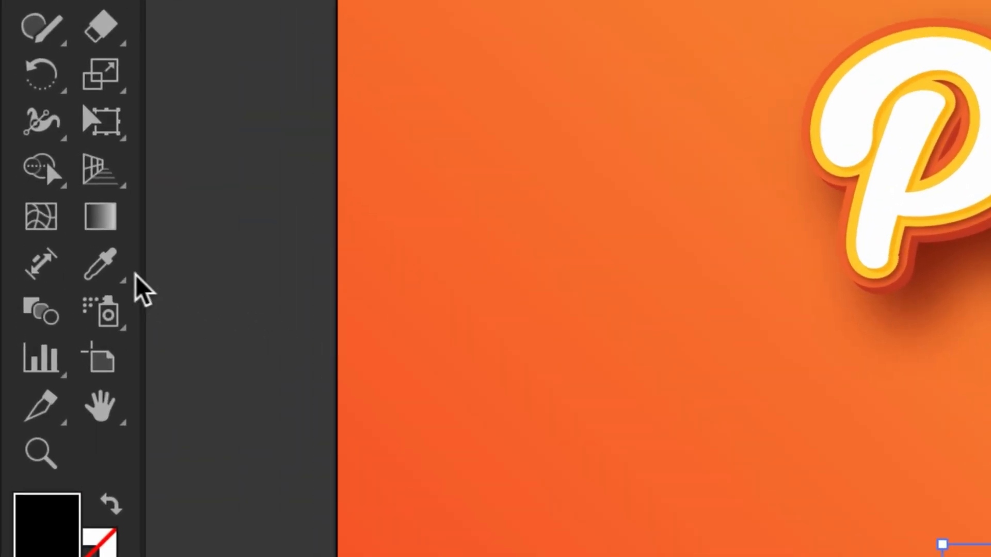
left_click(102, 265)
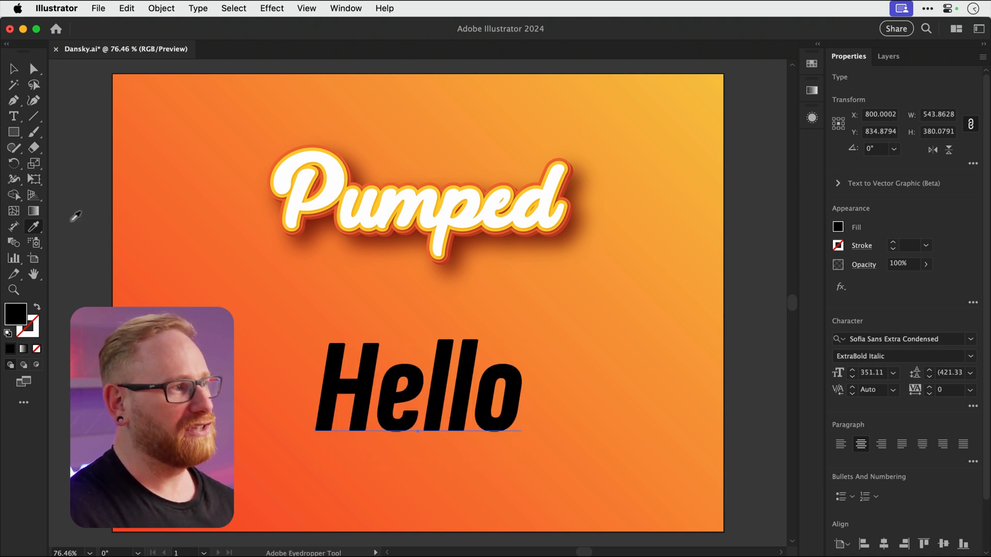
Step: Set Eyedropper options to pick up and apply Appearance but not Character Style
double_click(34, 226)
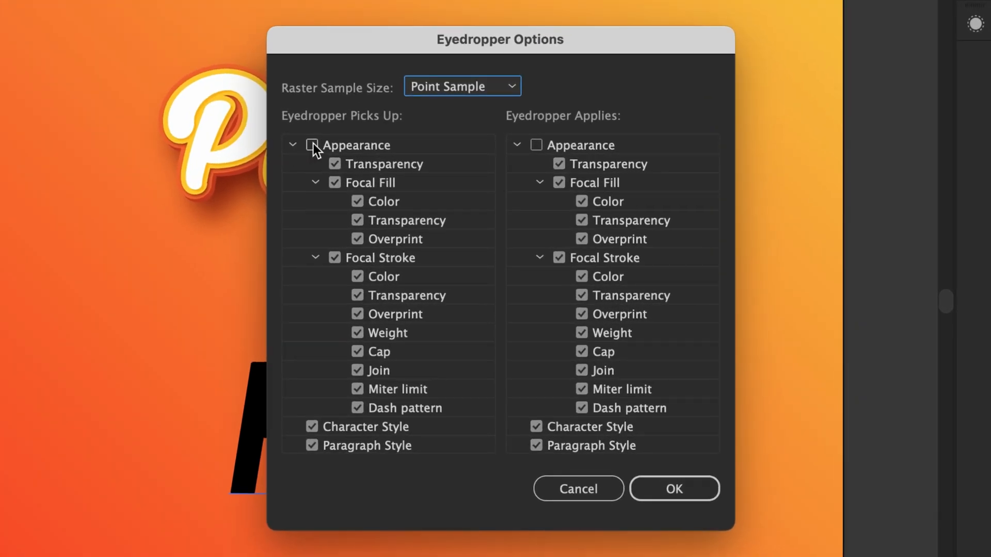
left_click(292, 144)
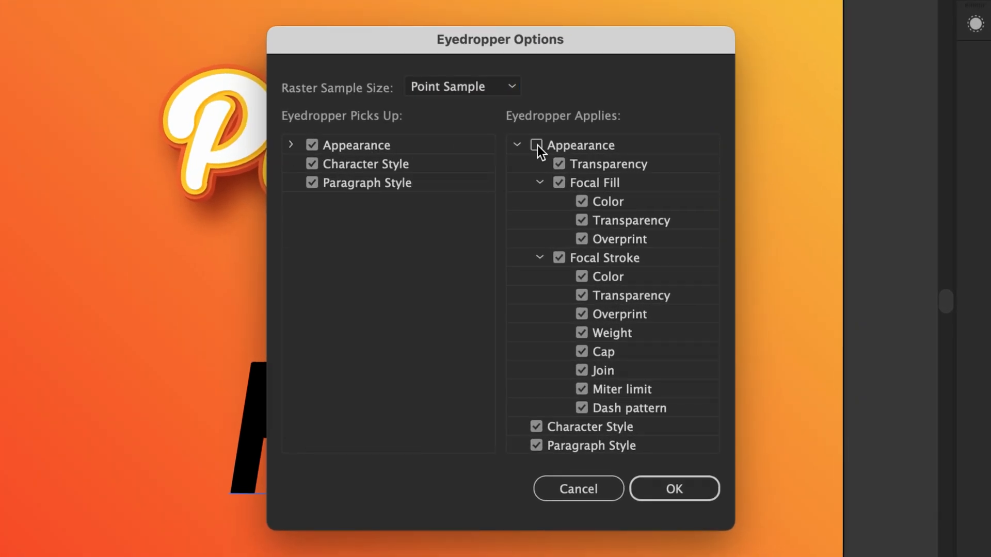
left_click(516, 144)
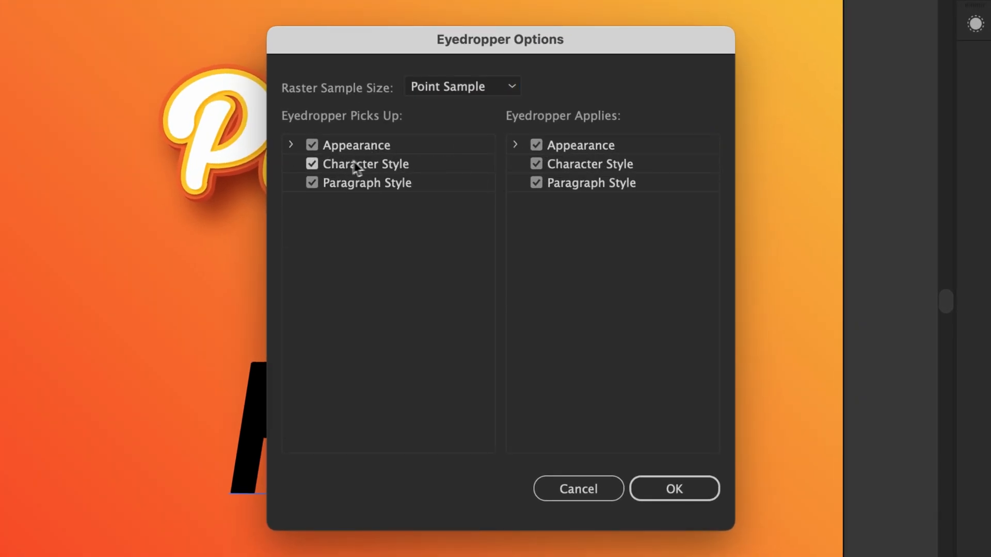
left_click(312, 164)
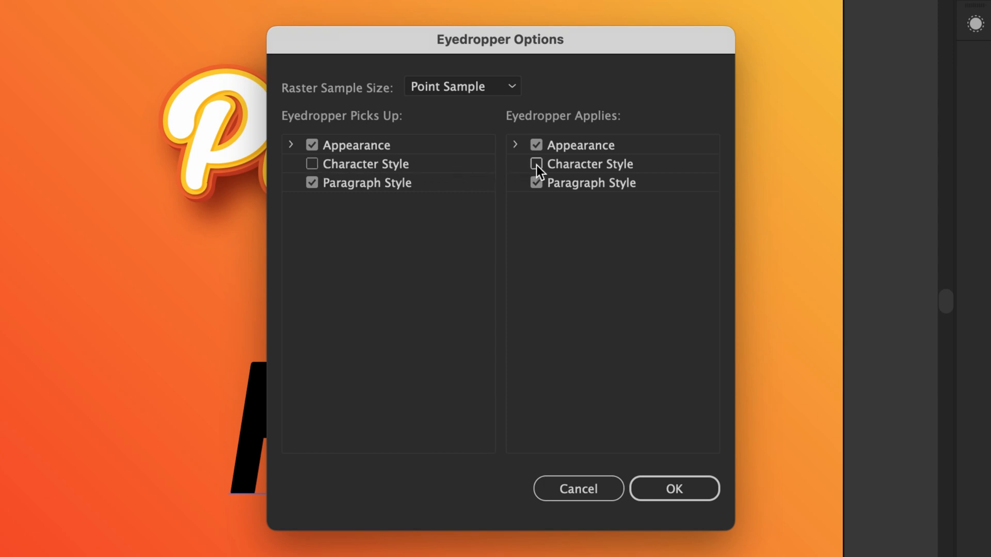
left_click(673, 489)
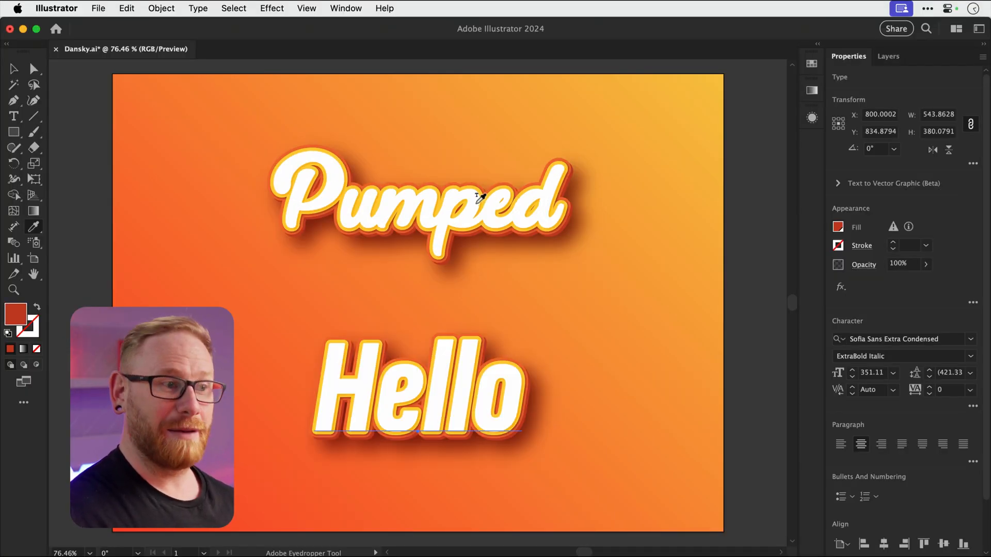
Step: Sample Pumped's layered appearance onto Hello, keeping Hello's condensed italic font
left_click(417, 389)
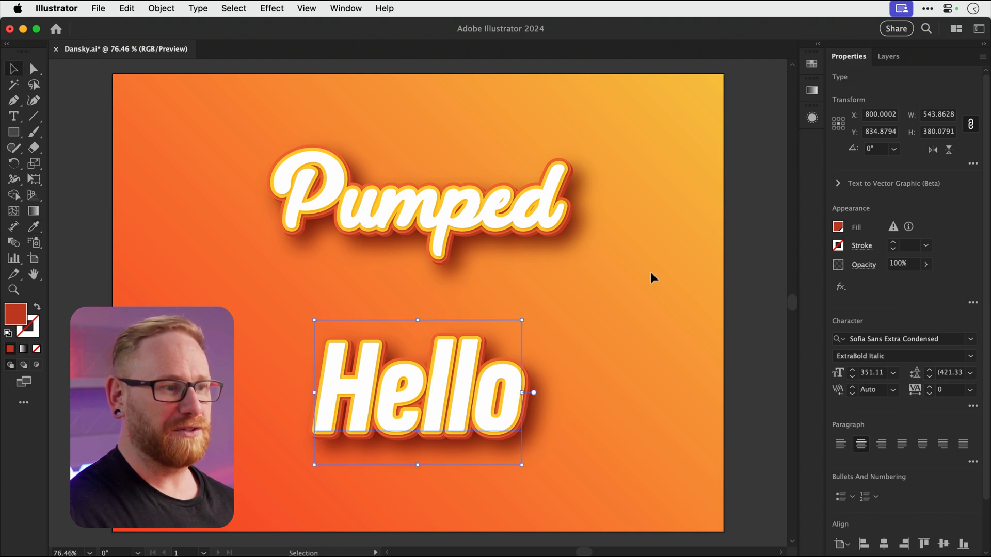